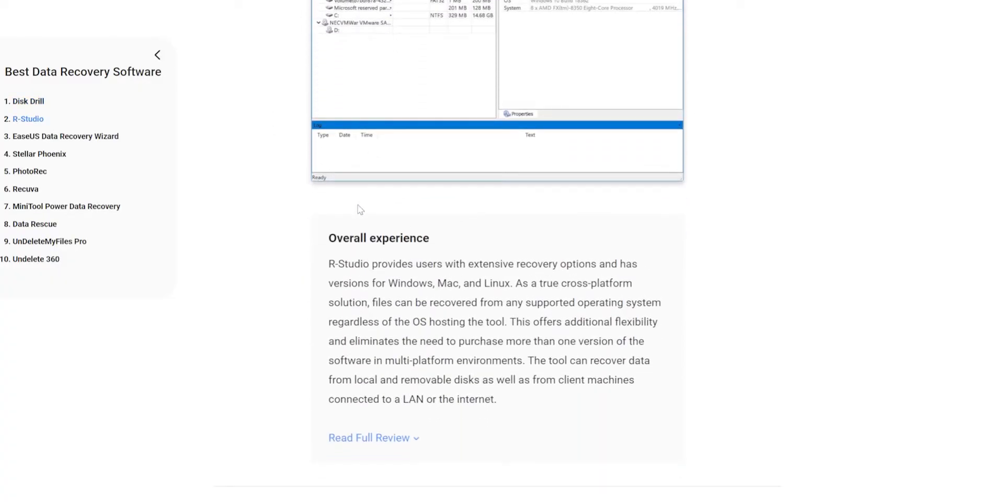
# Step: Scroll the review article past R-Studio down to the EaseUS Data Recovery Wizard section
pyautogui.scroll(-3)
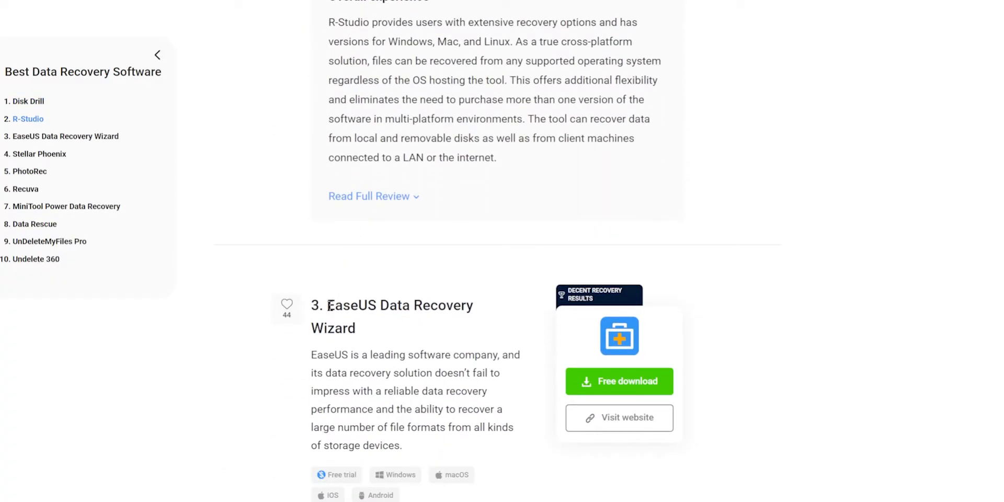
pyautogui.scroll(-3)
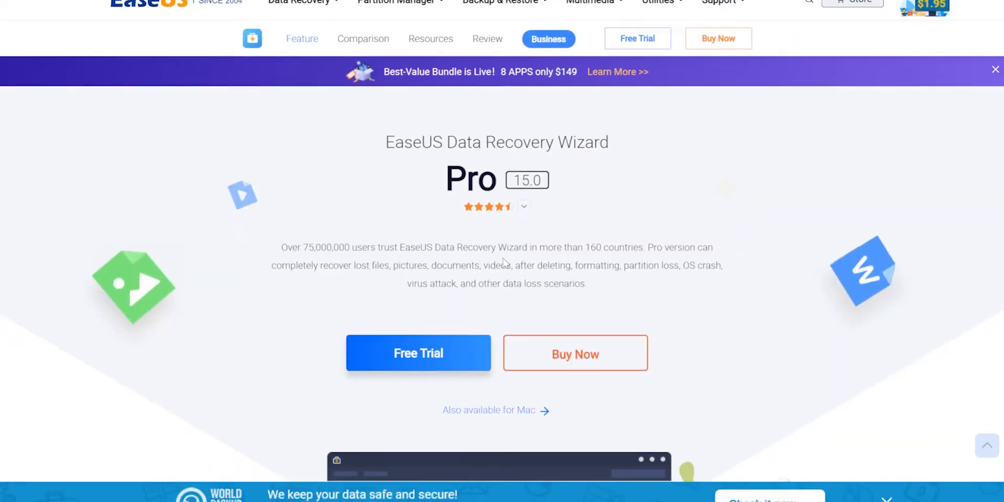
# Step: Scroll the Data Recovery Wizard Pro page and choose Buy Now
pyautogui.scroll(-3)
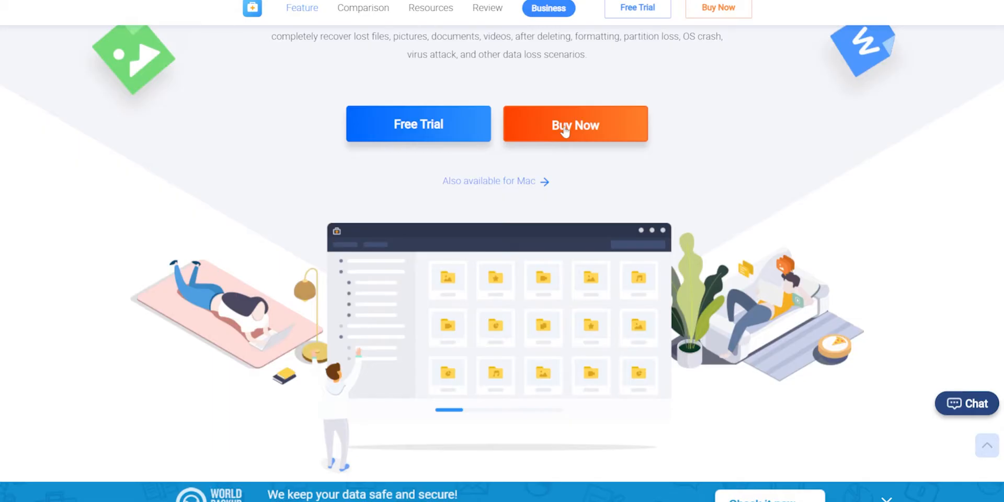
pyautogui.click(574, 124)
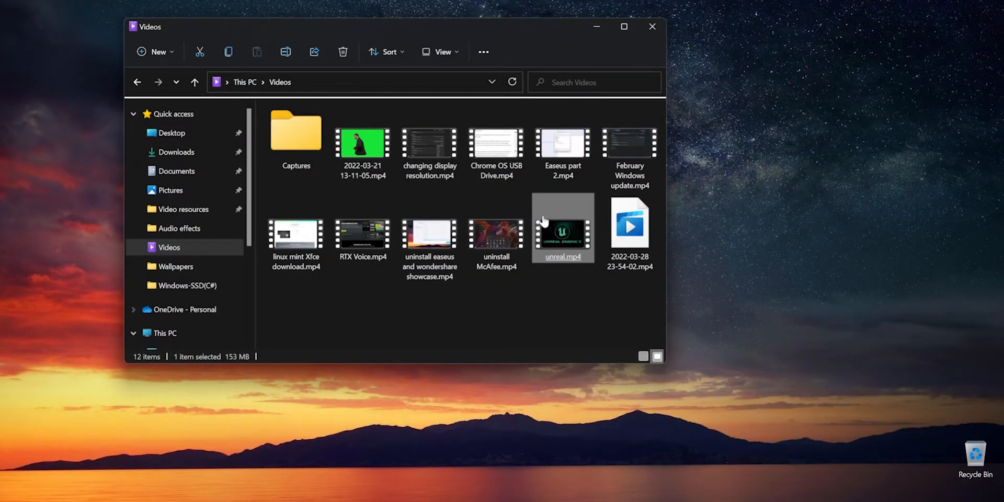
# Step: Select unreal.mp4 in the Recycle Bin and confirm its permanent deletion
pyautogui.click(629, 230)
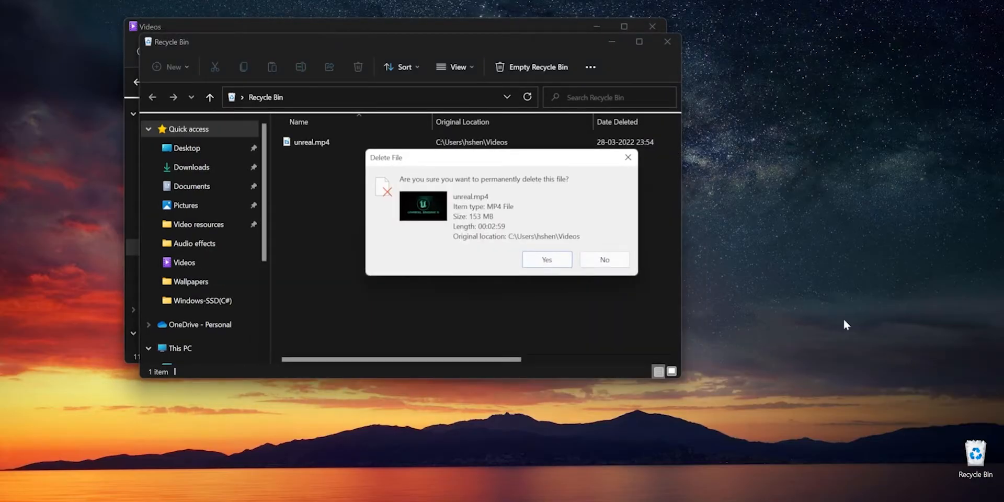
pyautogui.click(545, 259)
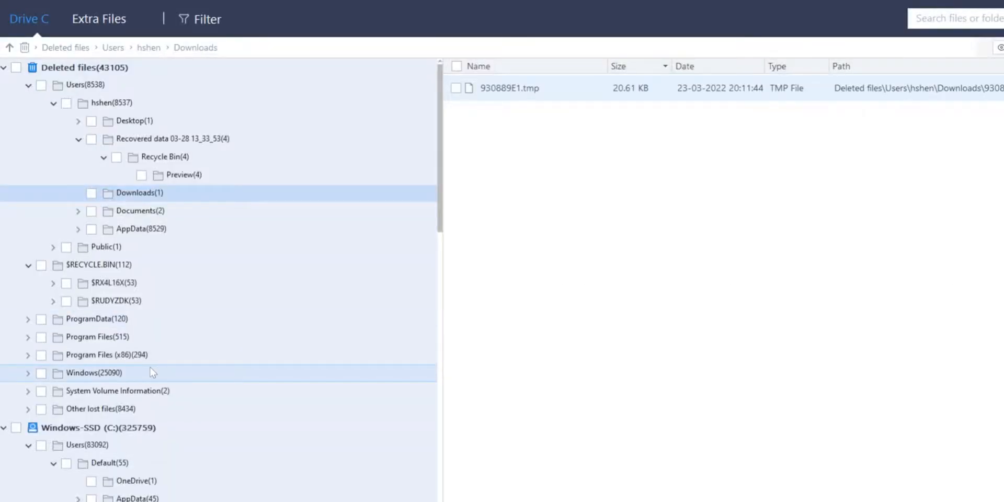
# Step: Recover the Microsoft XLSX files into a new folder named Recovered on RedDrive (E:)
pyautogui.scroll(-3)
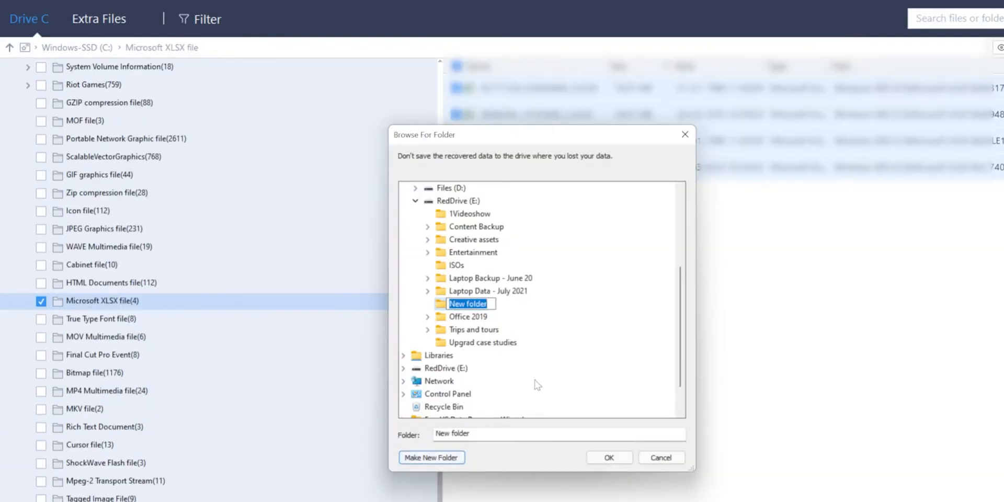
pyautogui.write('Recovered')
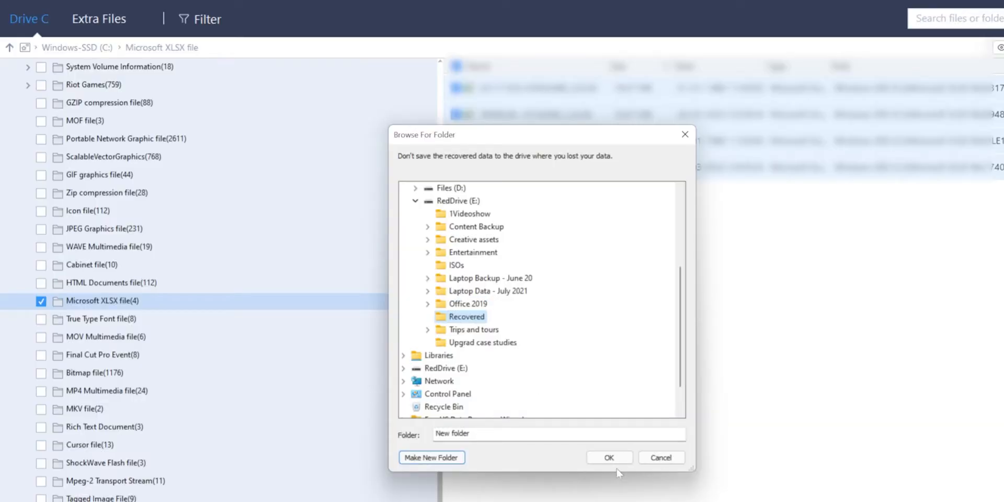
pyautogui.click(607, 457)
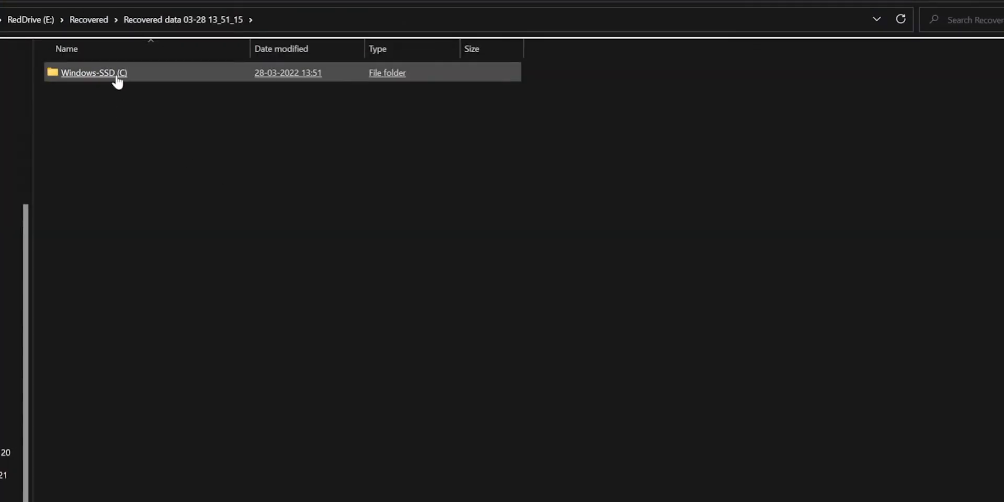
# Step: Open the first recovered XLSX from Windows-SSD (C), dismiss the repair report and close the empty workbook
pyautogui.doubleClick(94, 72)
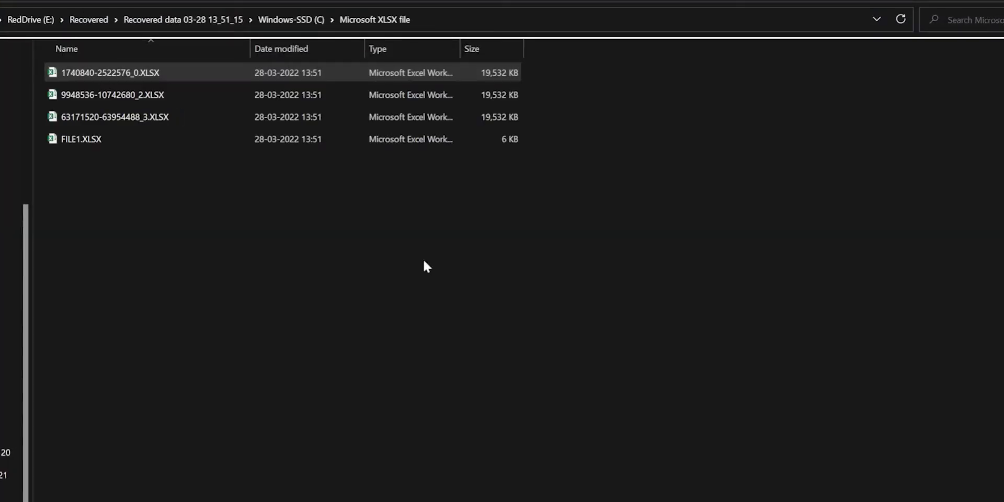
pyautogui.doubleClick(110, 72)
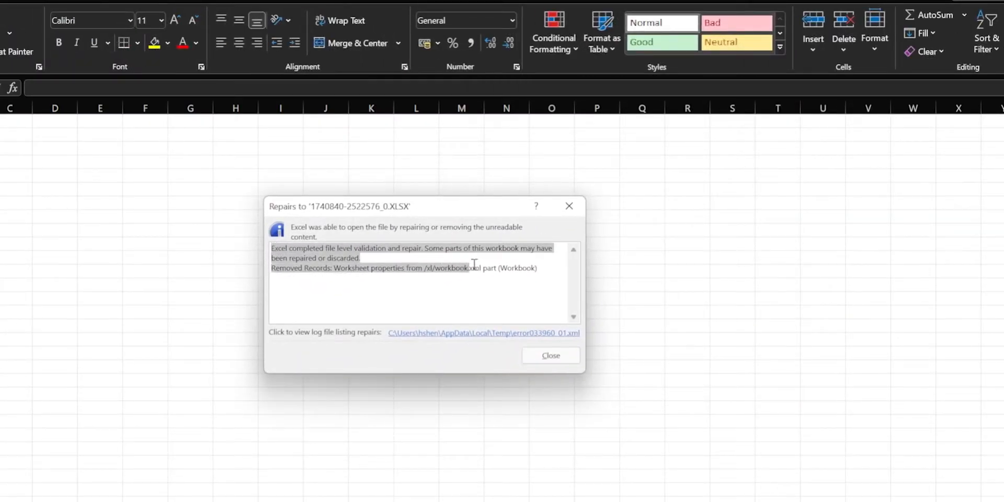
pyautogui.click(550, 355)
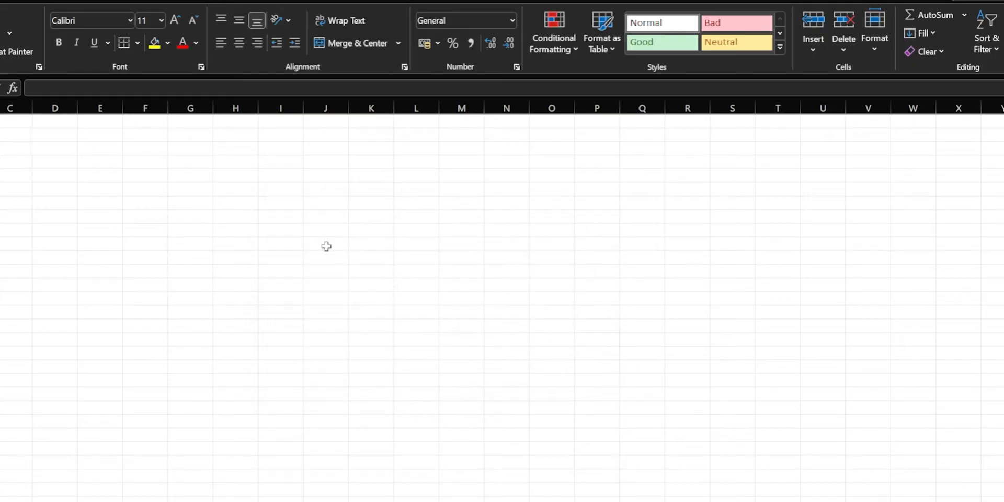
pyautogui.click(640, 272)
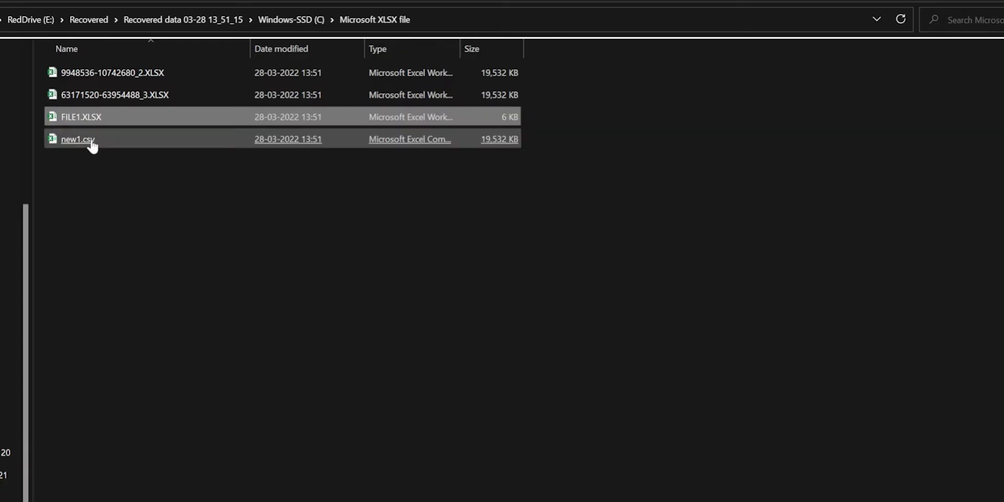
# Step: Open new1.csv and accept Folders|AppProperties in the Dynamic Data Exchange data-source prompt
pyautogui.doubleClick(76, 139)
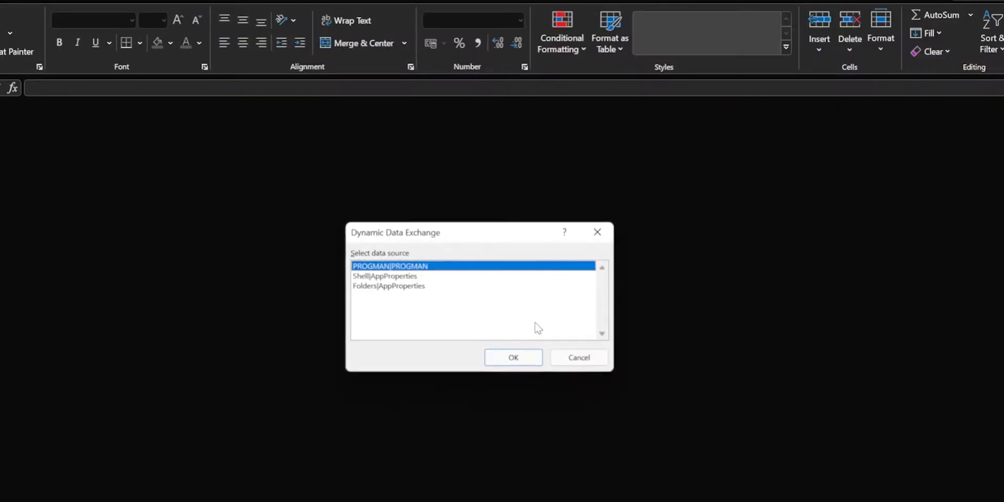
pyautogui.click(385, 276)
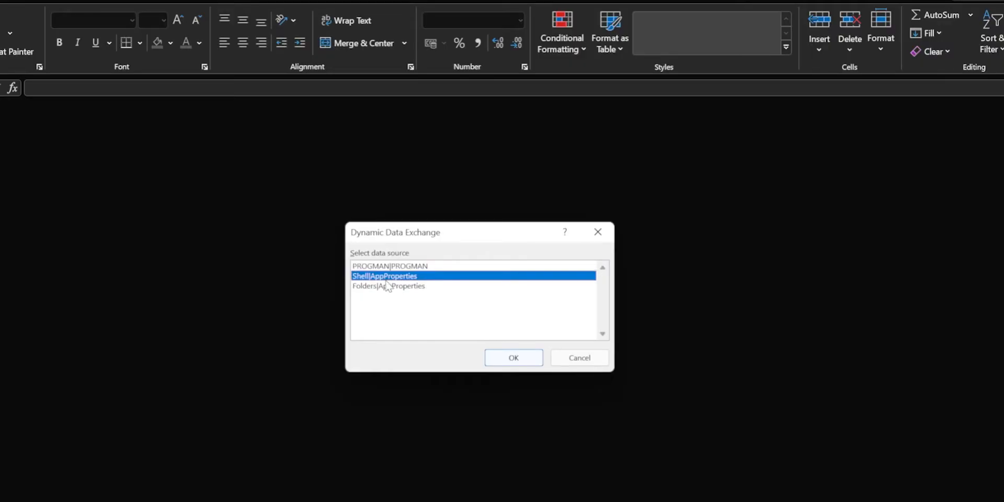
pyautogui.click(388, 285)
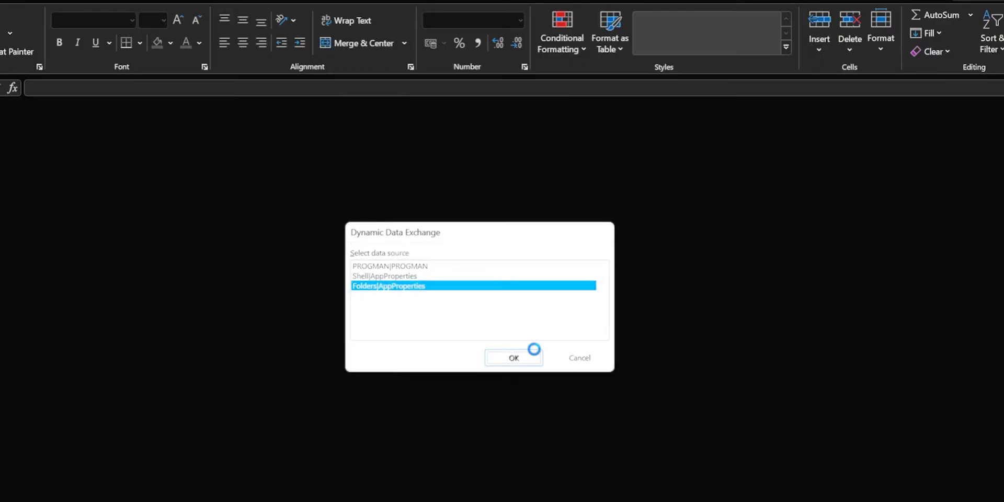
pyautogui.click(513, 358)
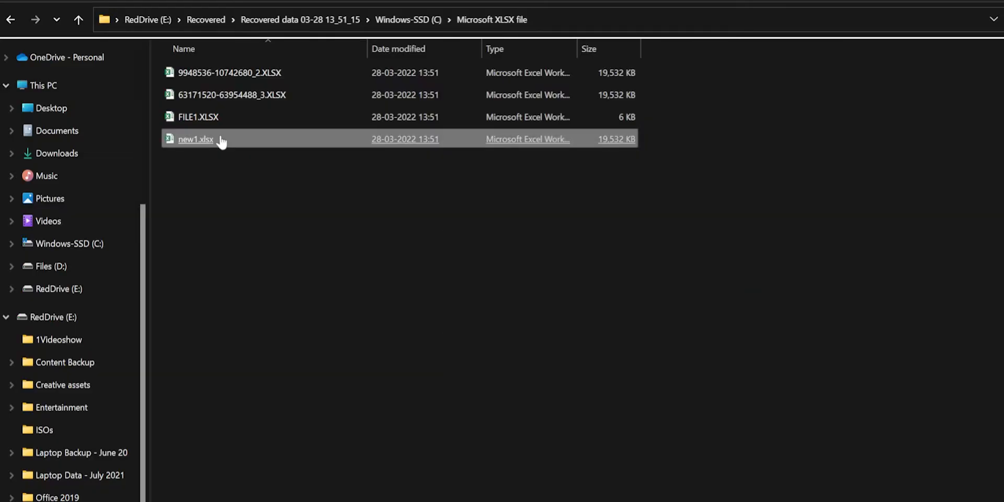
pyautogui.doubleClick(195, 139)
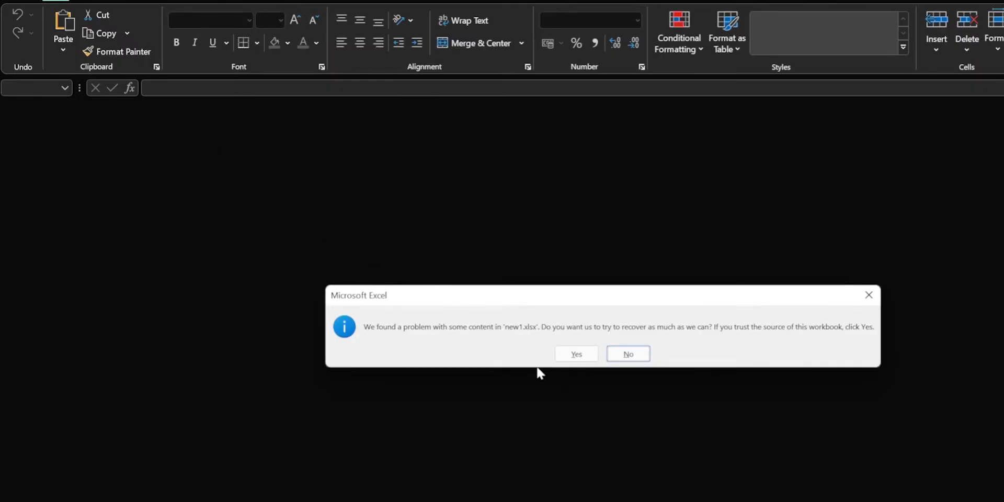
pyautogui.click(576, 354)
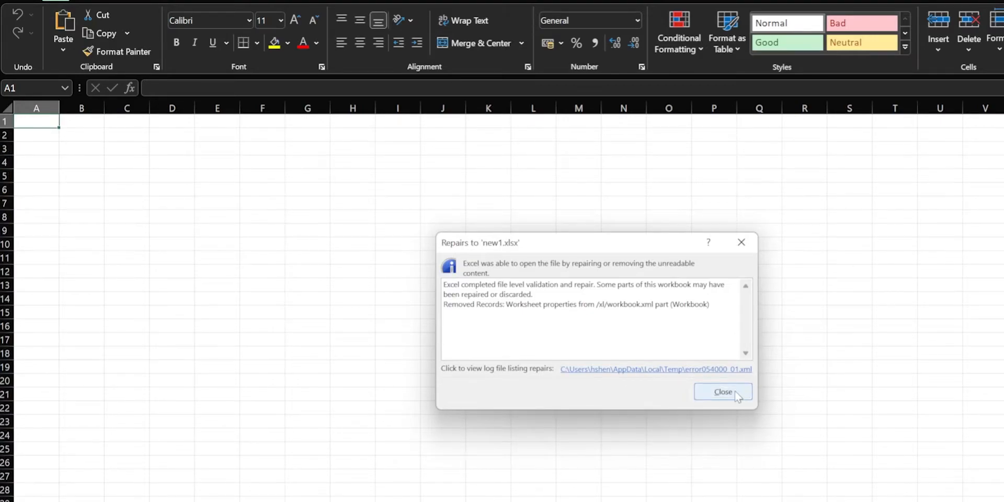
pyautogui.click(723, 391)
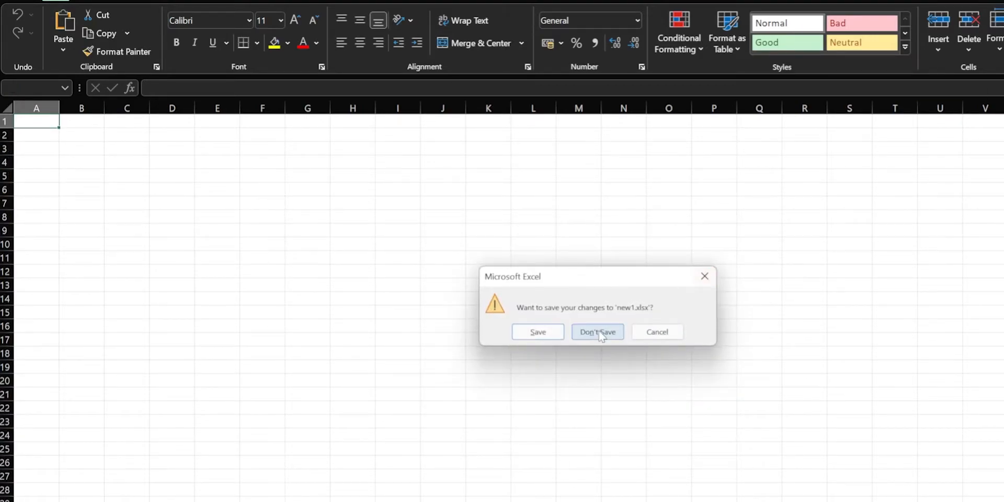
pyautogui.click(597, 331)
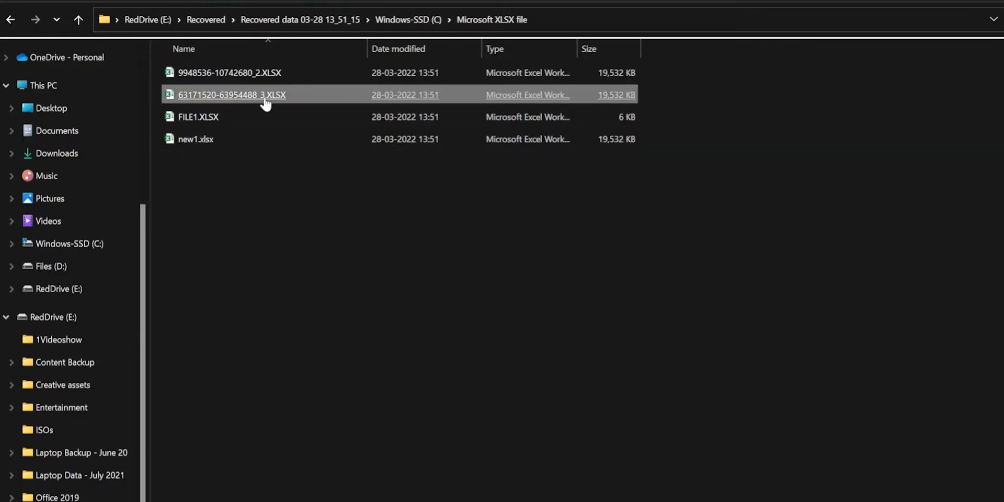
pyautogui.doubleClick(230, 94)
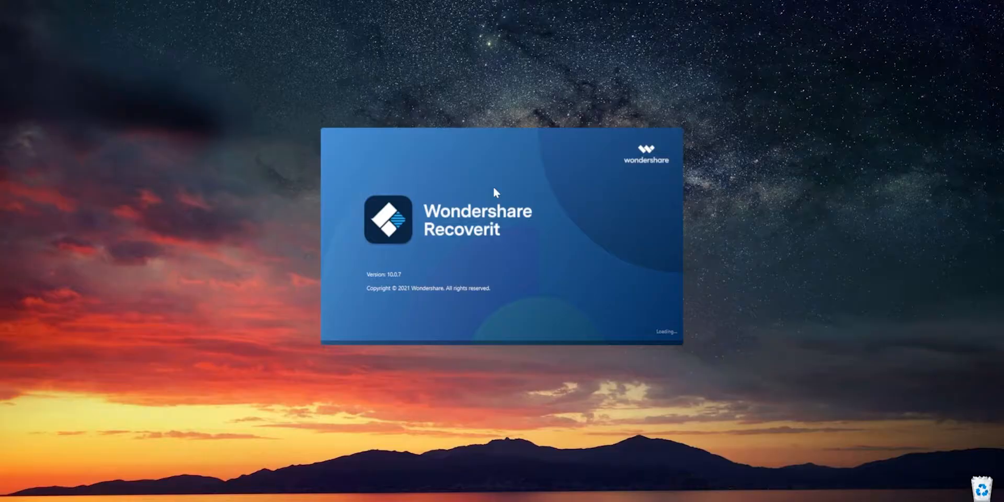
pyautogui.moveTo(780, 347)
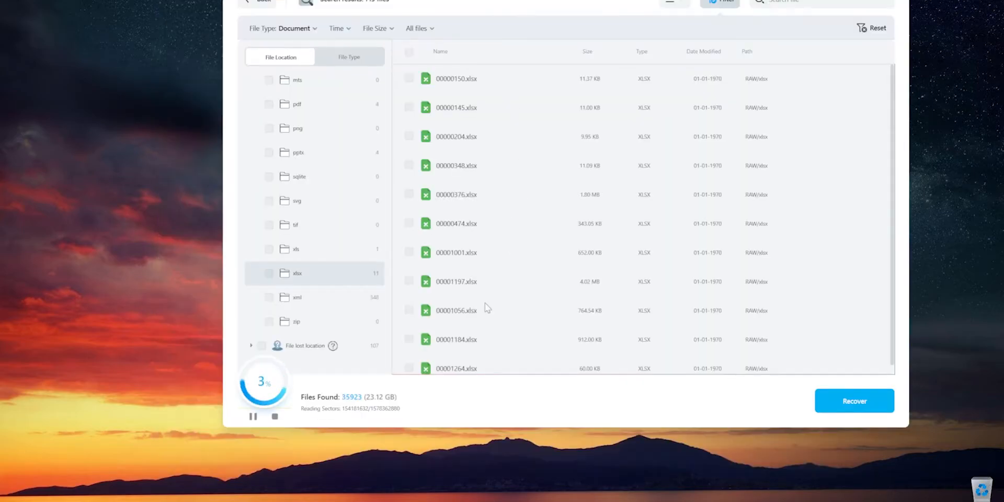
# Step: Pause the Recoverit scan once XLSX documents appear in the results
pyautogui.click(252, 416)
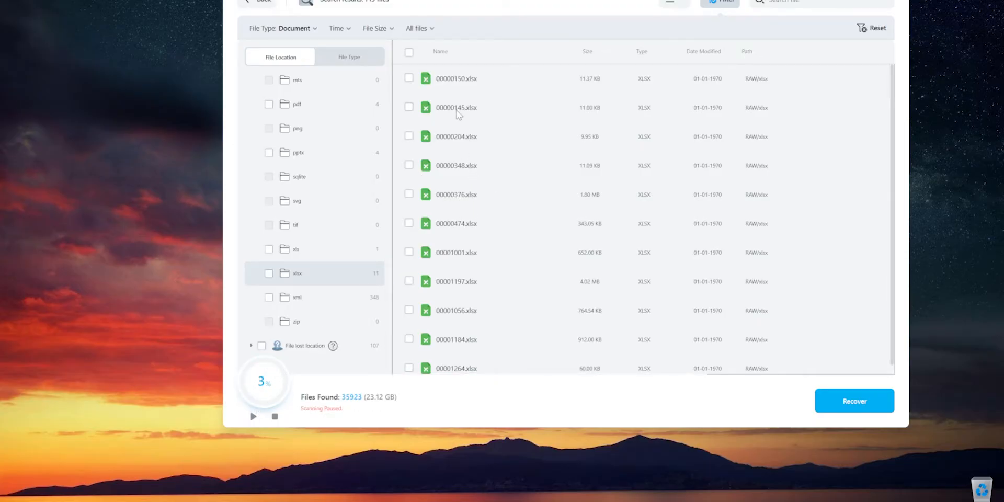
pyautogui.click(855, 400)
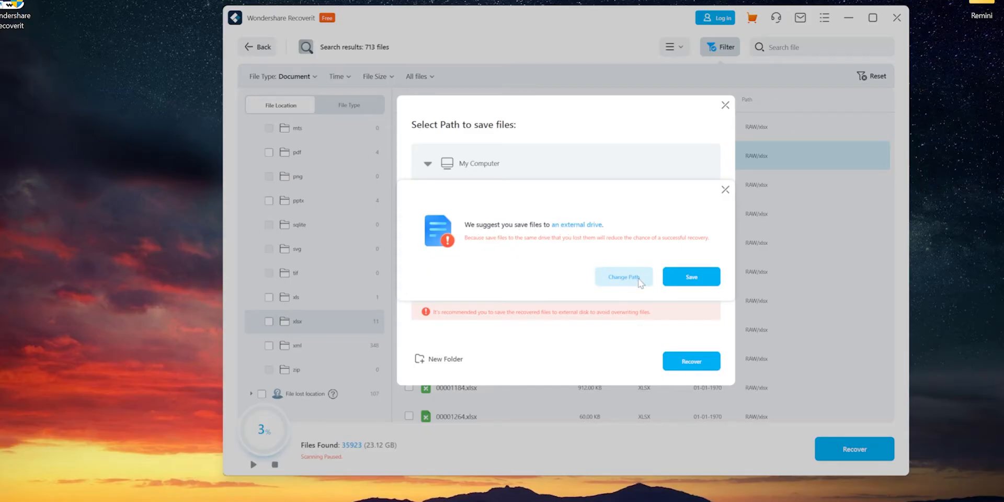
# Step: Choose Change Path in the external-drive save warning to pick a different recovery folder
pyautogui.click(690, 276)
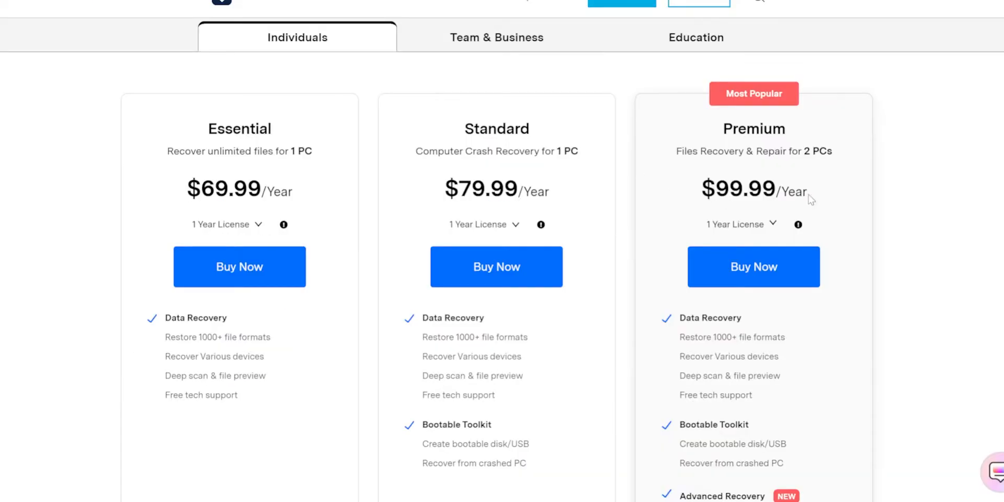
pyautogui.moveTo(615, 204)
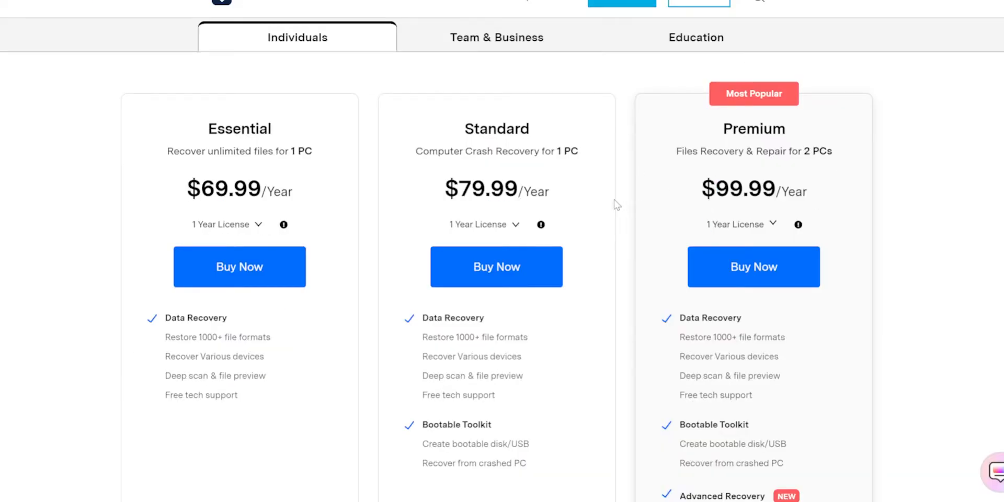
pyautogui.moveTo(449, 173)
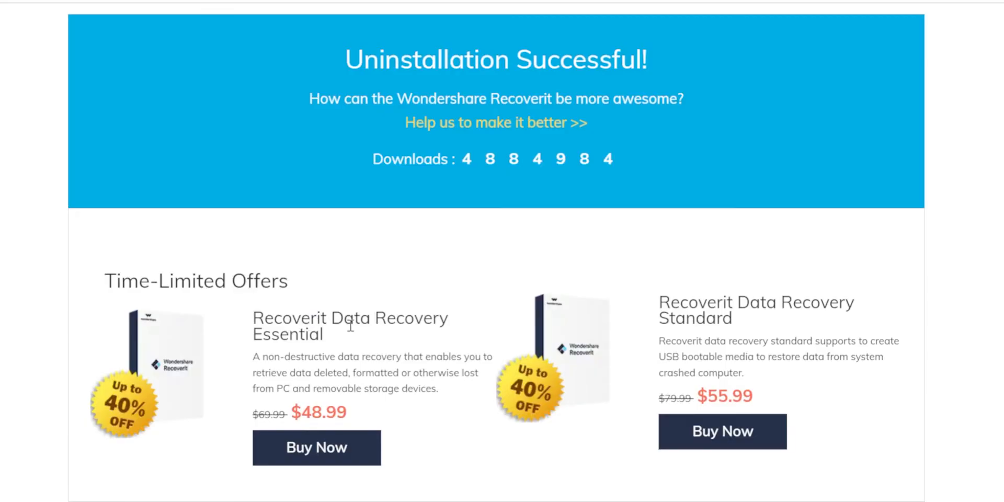
# Step: Scroll the Recoverit site to the Individuals pricing plans
pyautogui.scroll(-3)
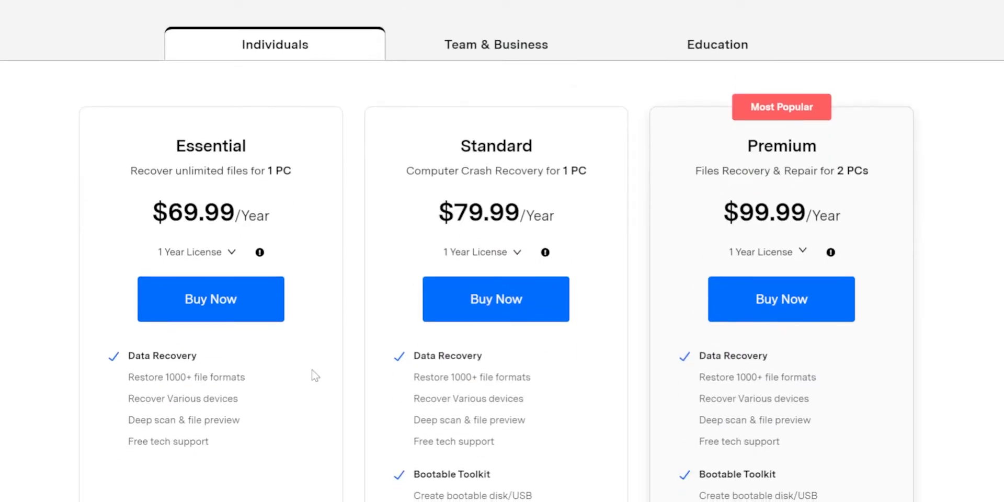
# Step: Choose the 1 Month License for the Essential plan from its license options
pyautogui.click(196, 252)
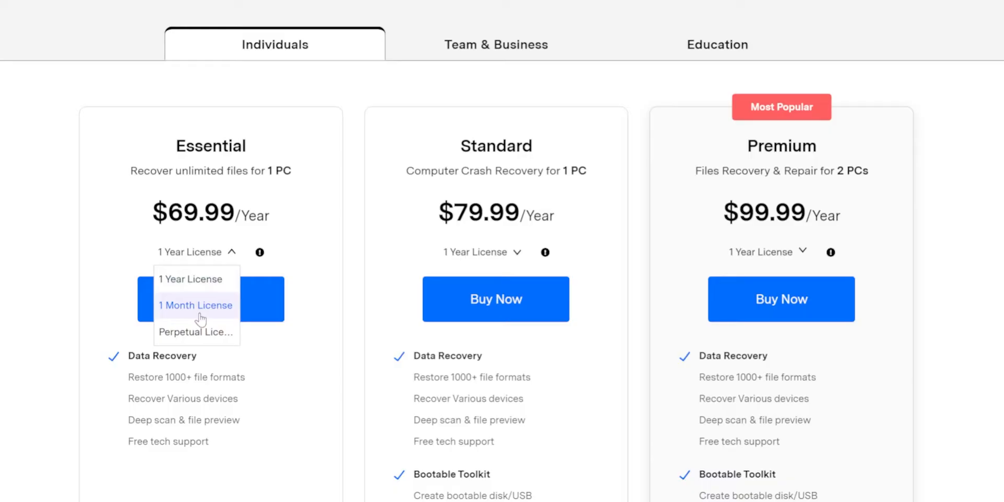
pyautogui.click(196, 305)
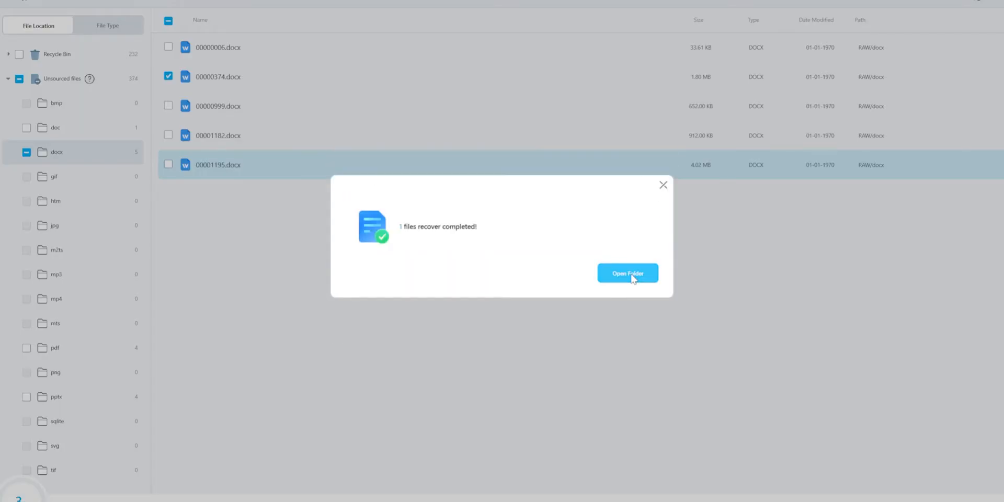
# Step: Open the Recoverit folder on RedDrive (E:) holding the recovered 00001195.docx
pyautogui.click(627, 273)
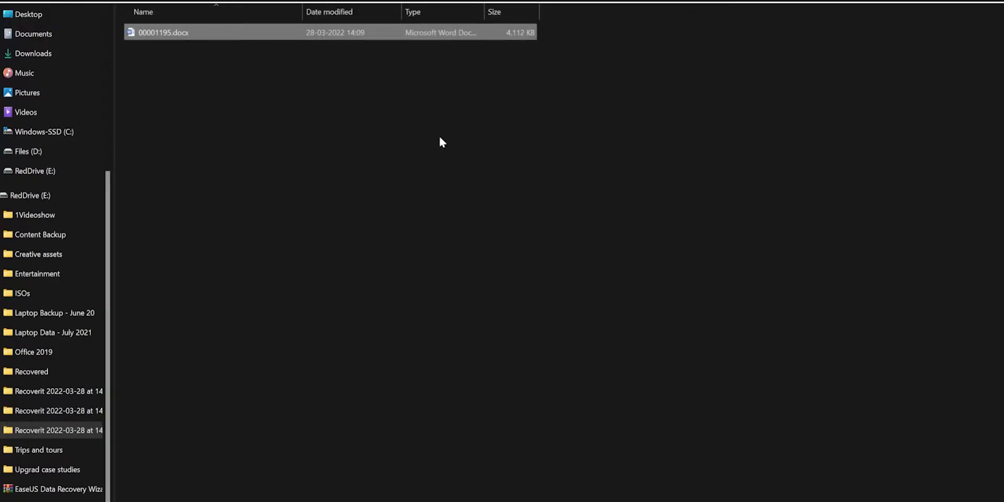
# Step: Start permanently deleting the 'super important' desktop folder, leaving its confirmation prompt up
pyautogui.write('wtfd')
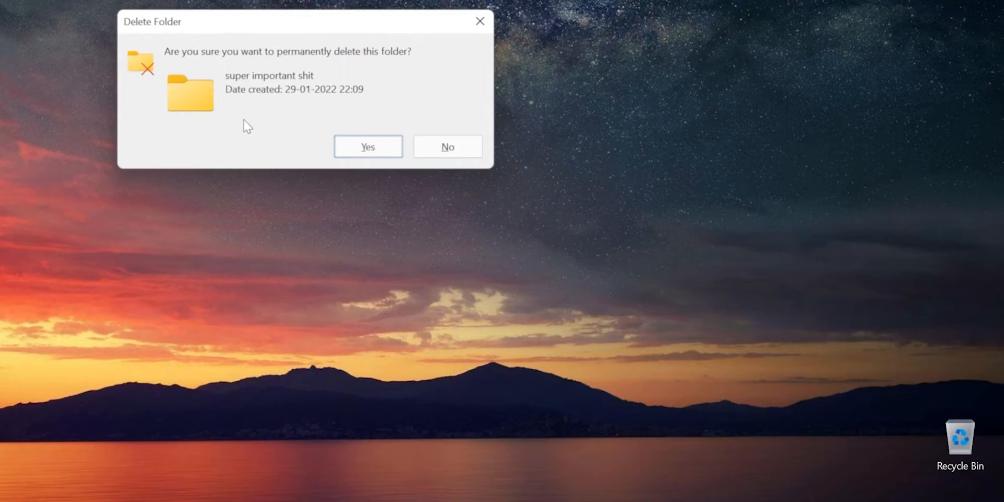
# Step: Confirm permanently deleting the 'super important' folder from the desktop
pyautogui.click(367, 147)
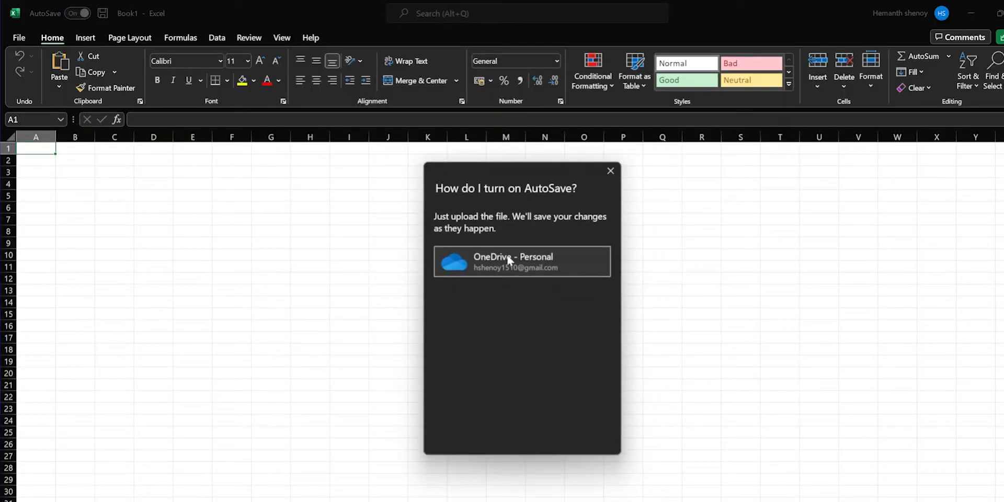
# Step: Upload Book1 to personal OneDrive to turn AutoSave on, then enter 'work' in A1:A3
pyautogui.click(520, 262)
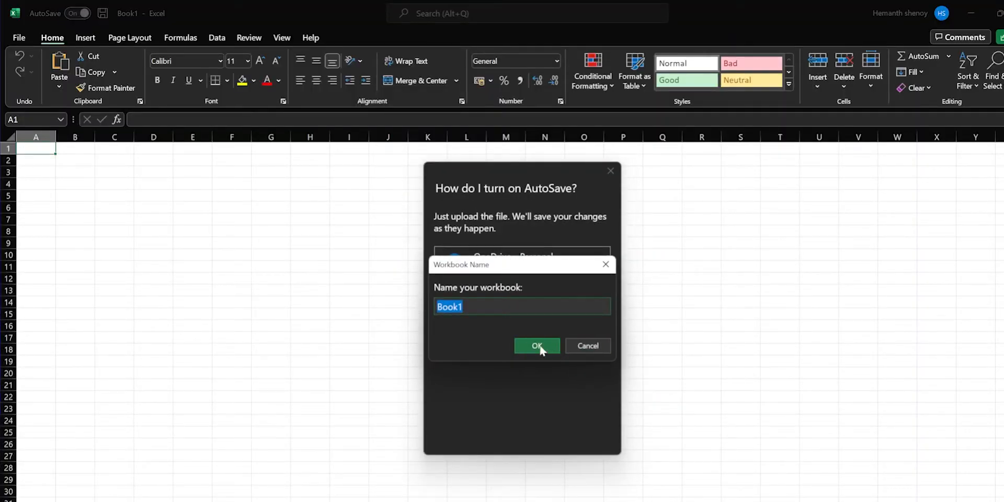
pyautogui.click(536, 345)
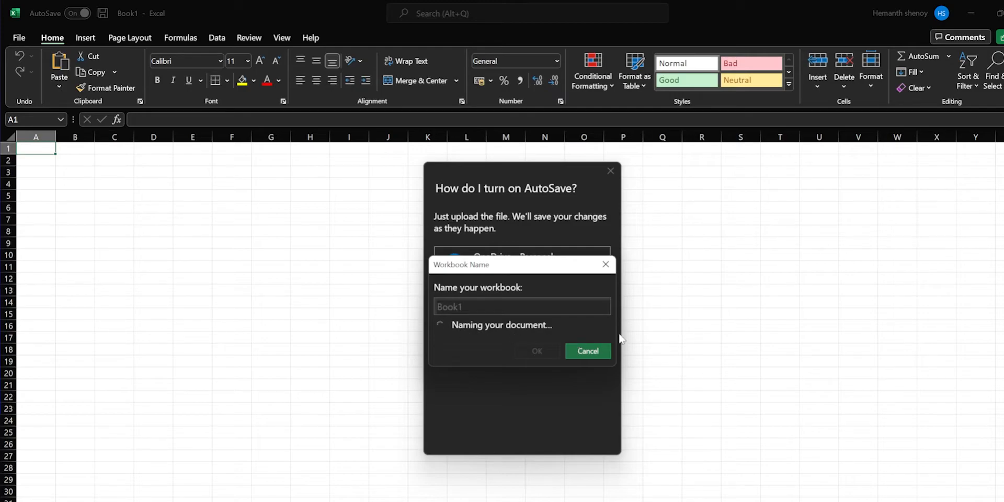
pyautogui.click(537, 352)
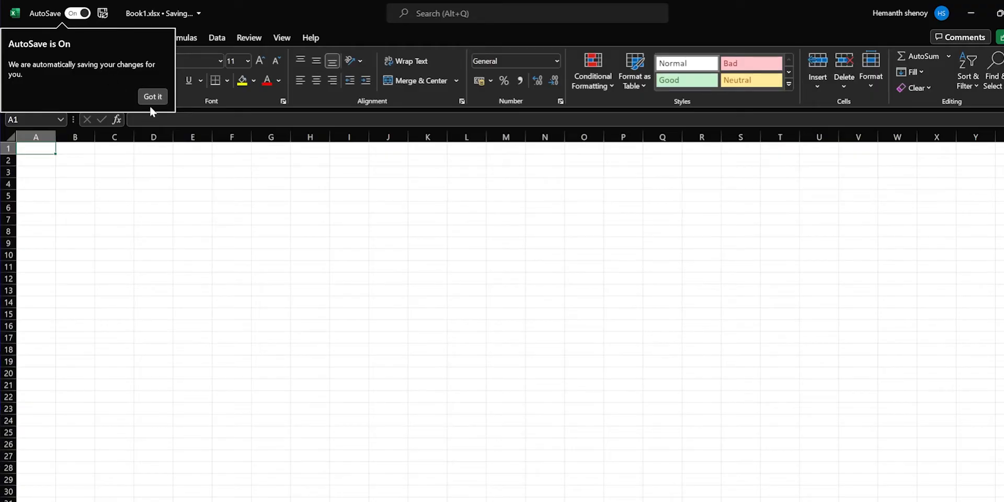
pyautogui.click(153, 97)
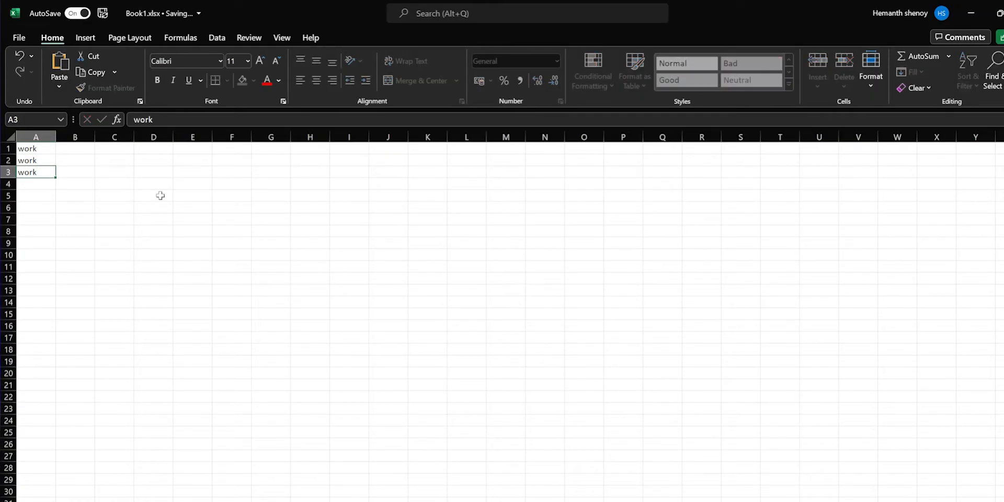
pyautogui.write('wrk')
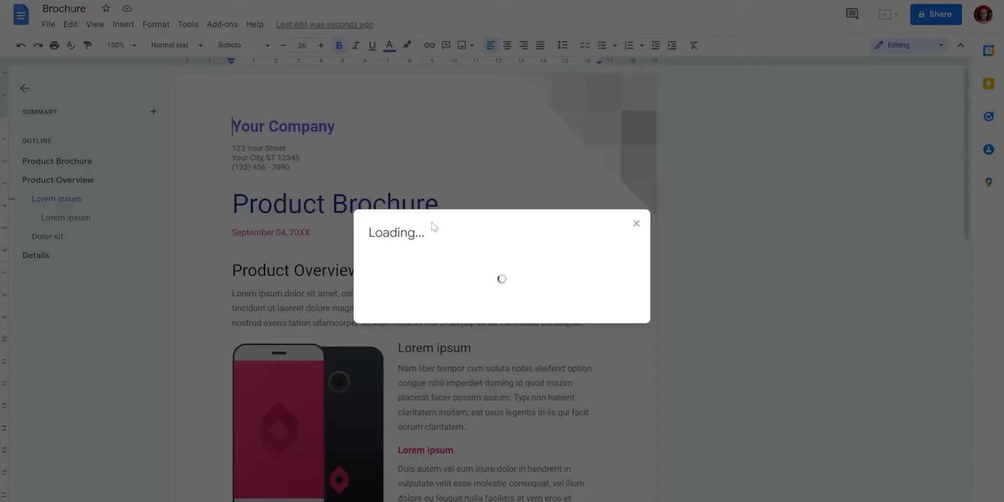
pyautogui.moveTo(433, 265)
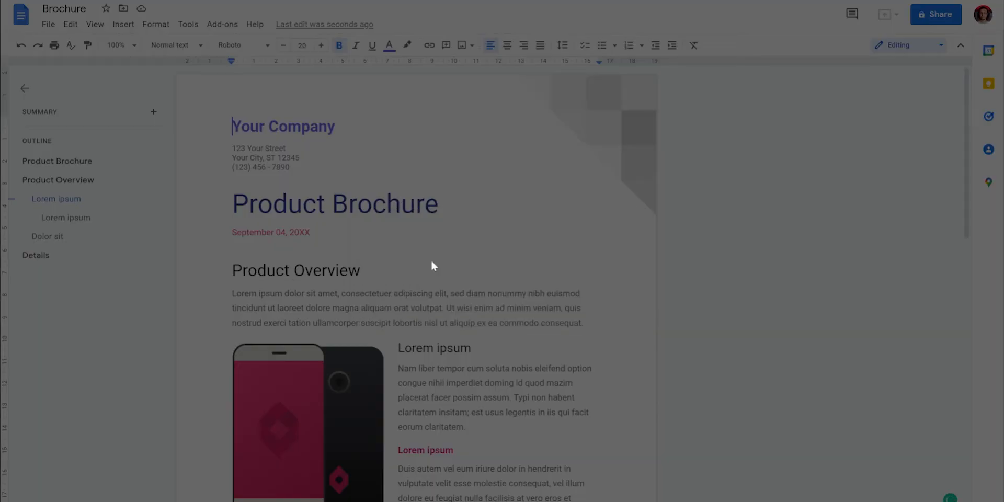
# Step: Share Brochure so anyone with the link is a Commenter, and copy the link
pyautogui.click(935, 13)
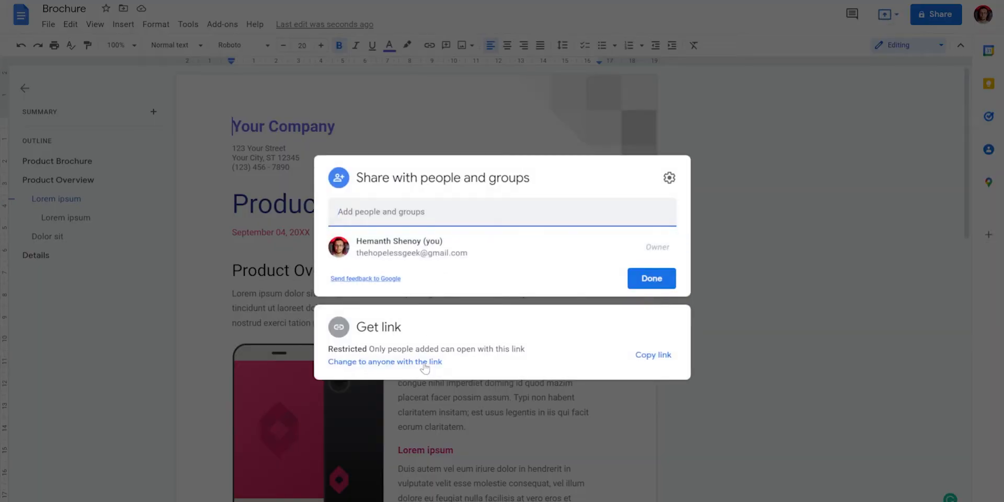
pyautogui.click(385, 361)
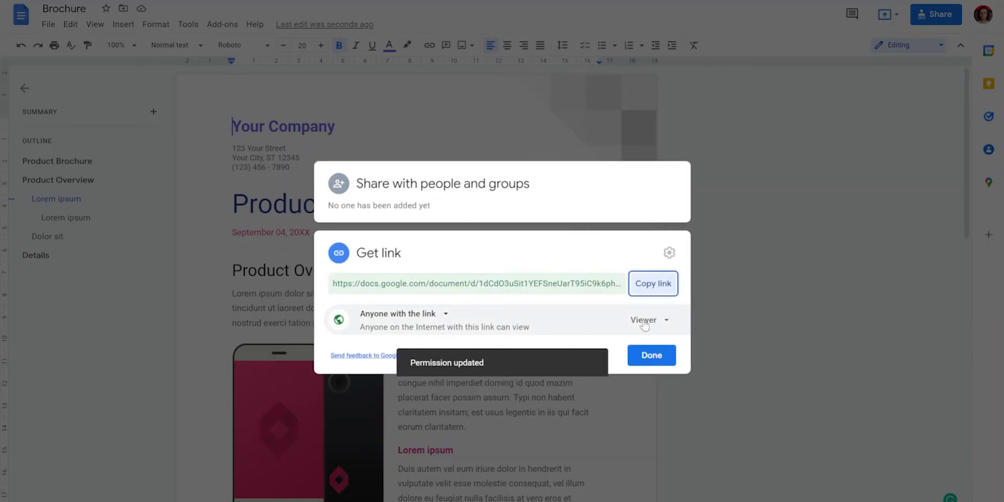
pyautogui.click(646, 320)
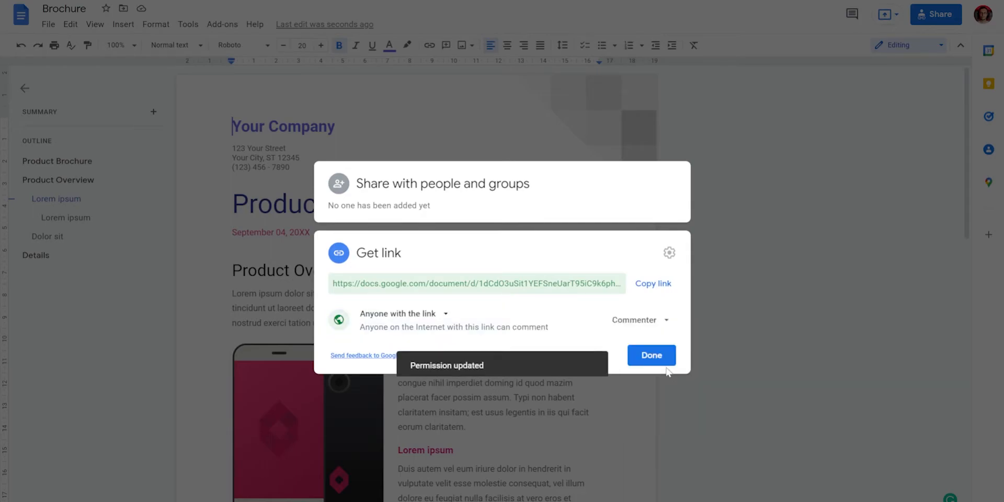
pyautogui.click(652, 283)
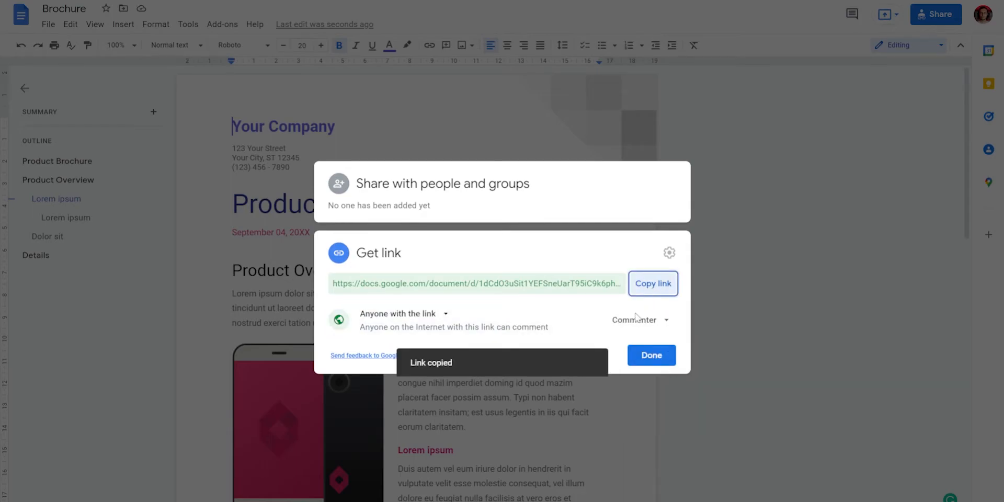
pyautogui.click(650, 355)
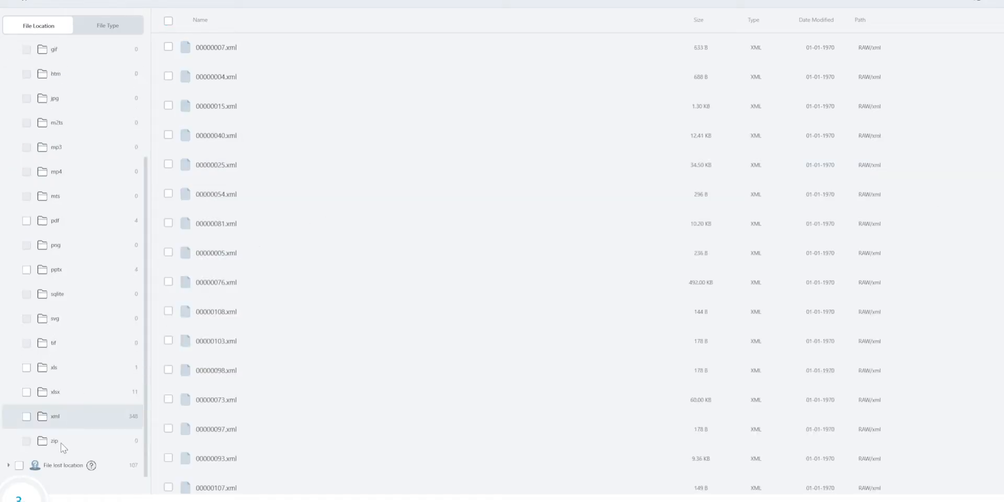
# Step: Browse the found files by type, viewing the zip group then the xls group
pyautogui.click(54, 440)
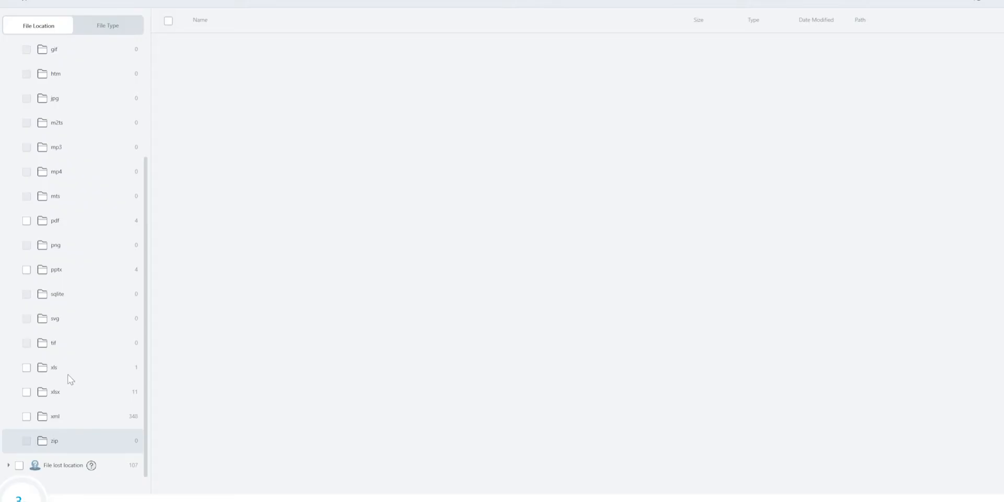
pyautogui.click(56, 391)
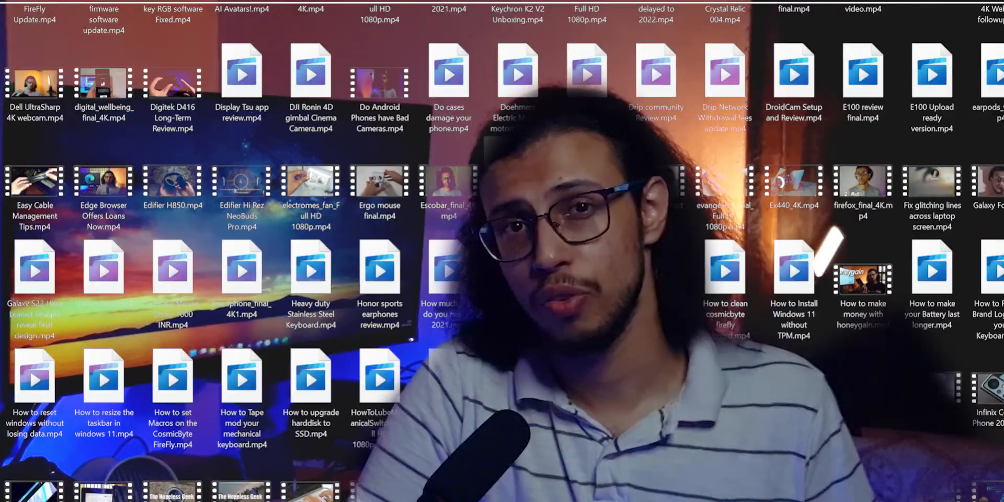
pyautogui.click(794, 269)
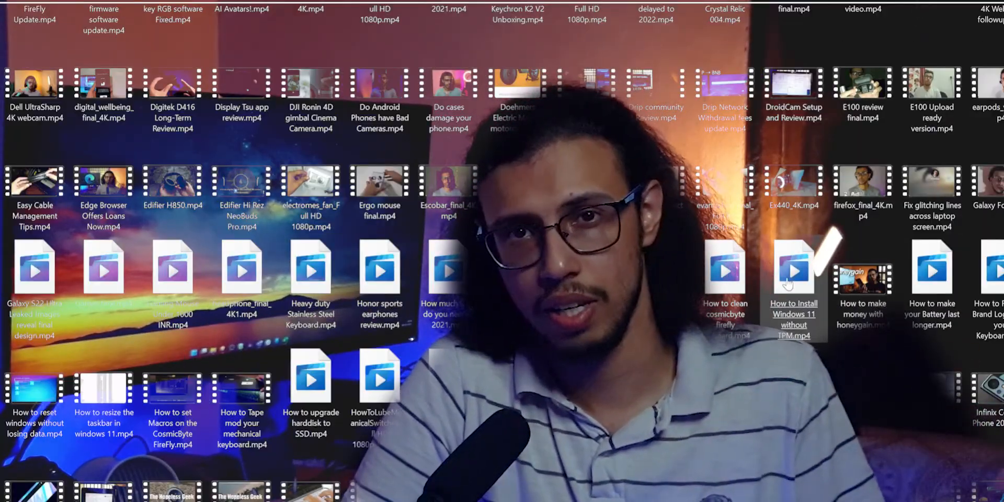
pyautogui.scroll(-3)
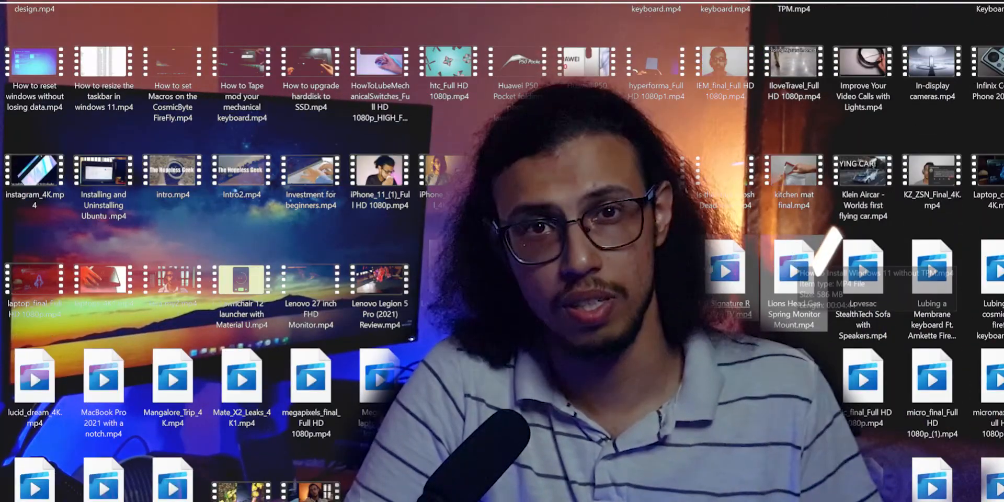